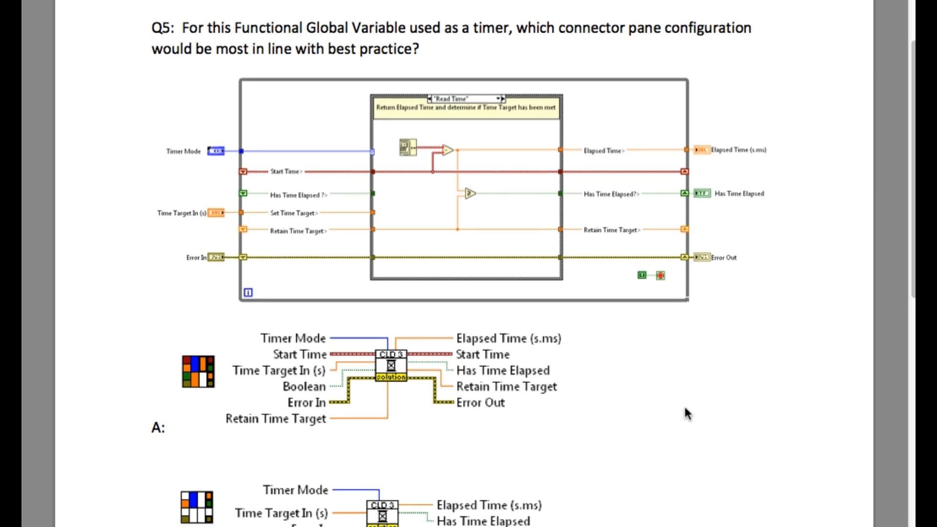
pyautogui.scroll(-3)
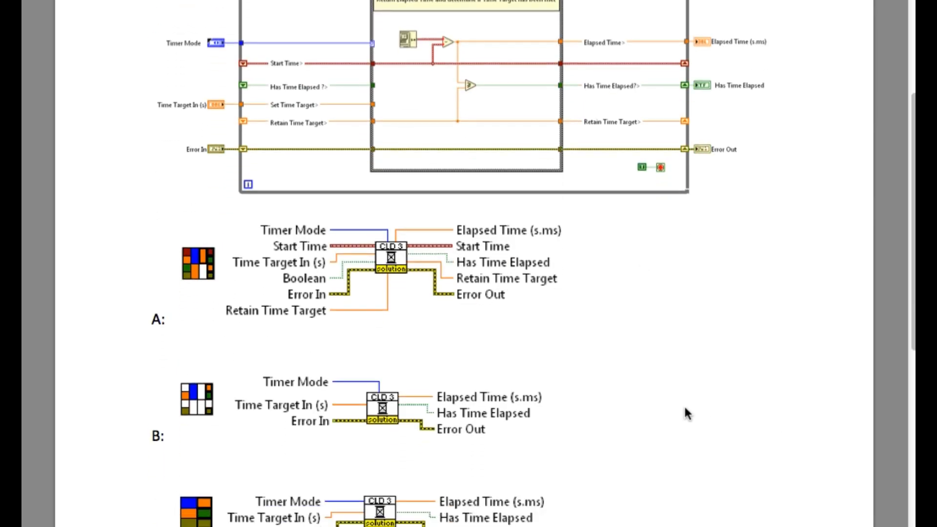
pyautogui.scroll(-3)
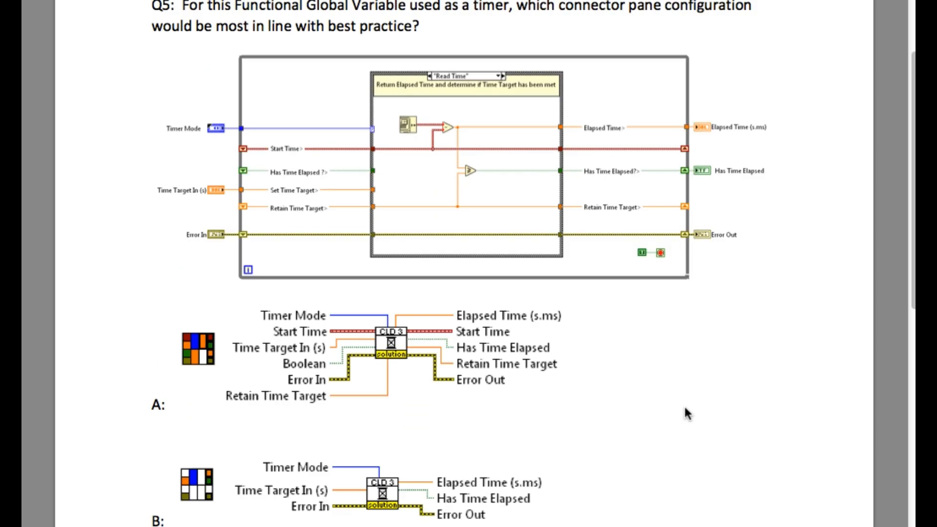
pyautogui.moveTo(230, 125)
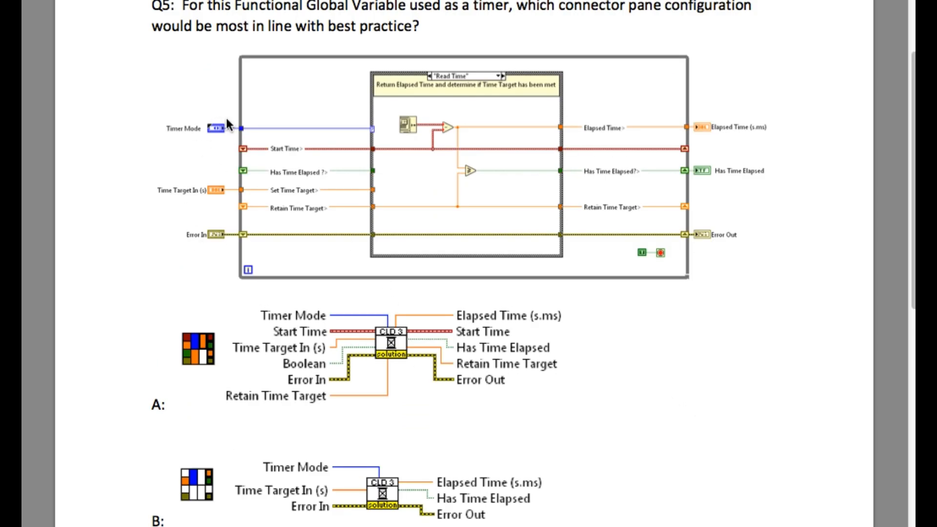
pyautogui.moveTo(682, 124)
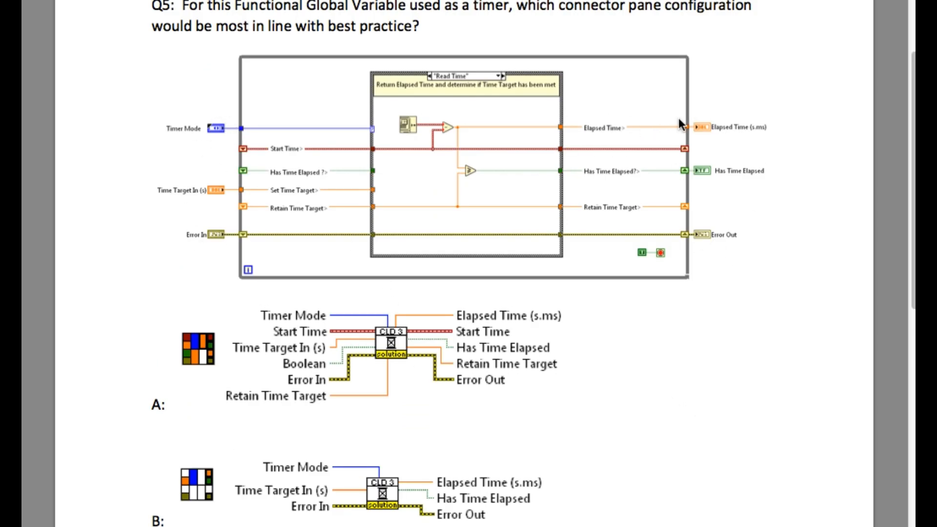
pyautogui.moveTo(684, 242)
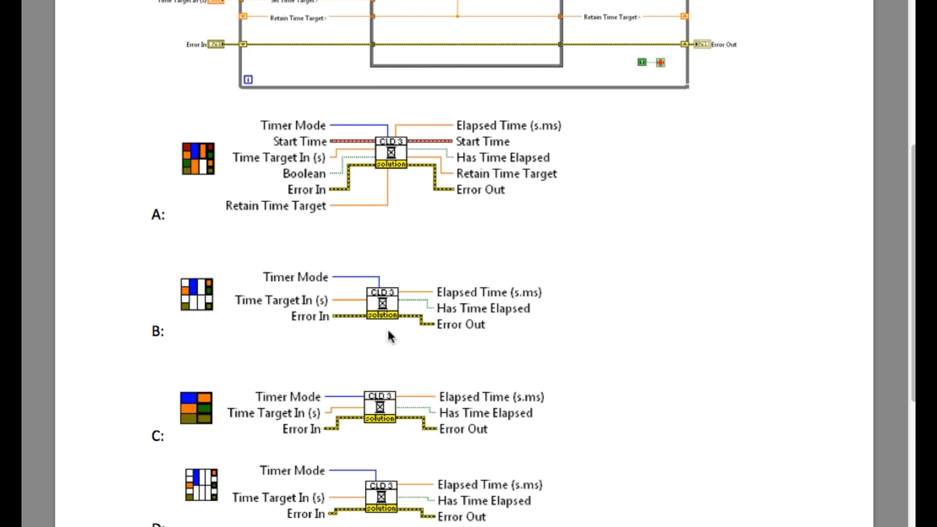
pyautogui.moveTo(292, 351)
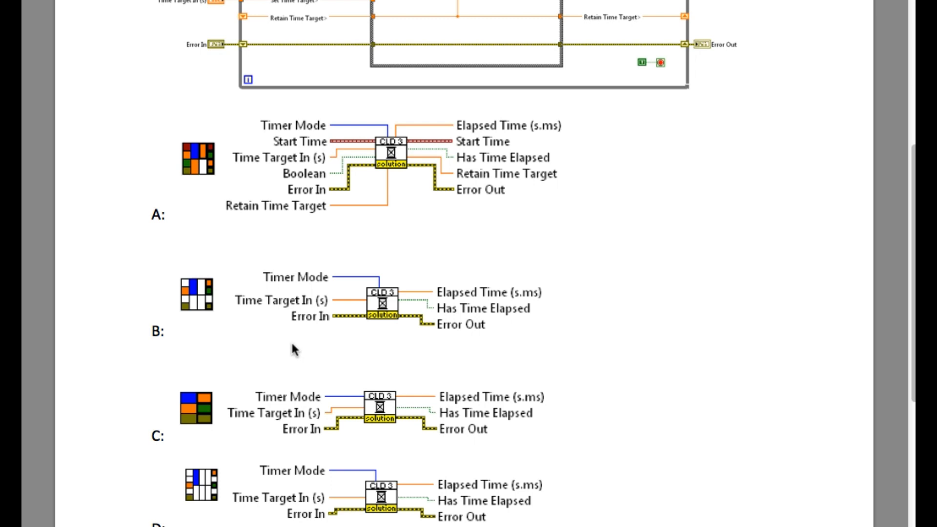
pyautogui.moveTo(358, 250)
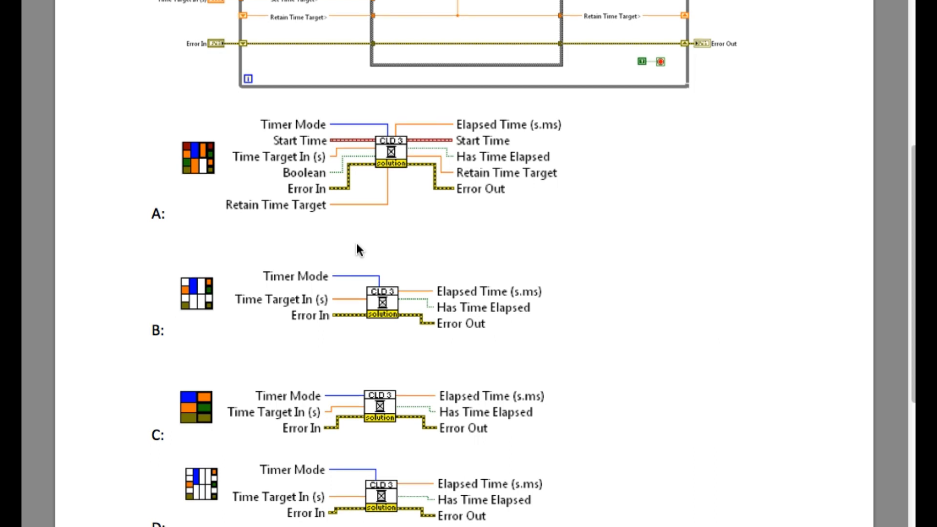
pyautogui.scroll(-3)
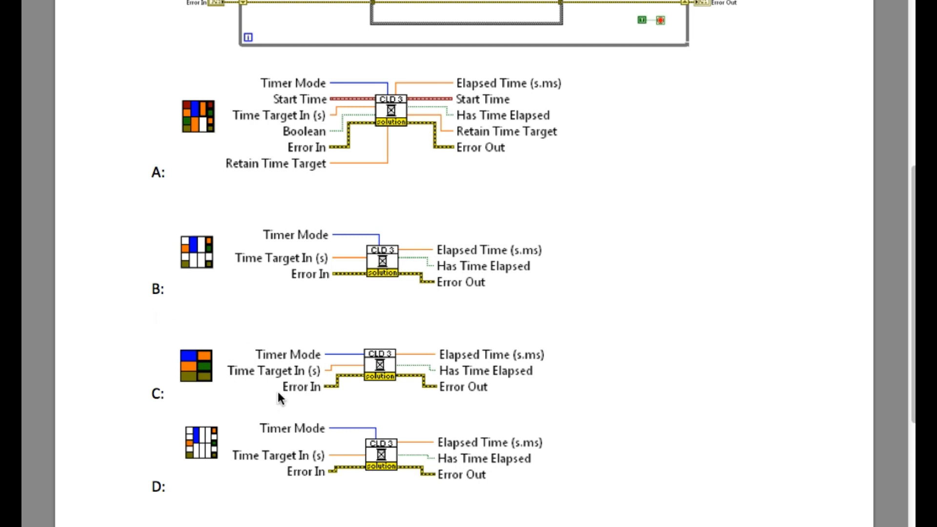
pyautogui.moveTo(185, 453)
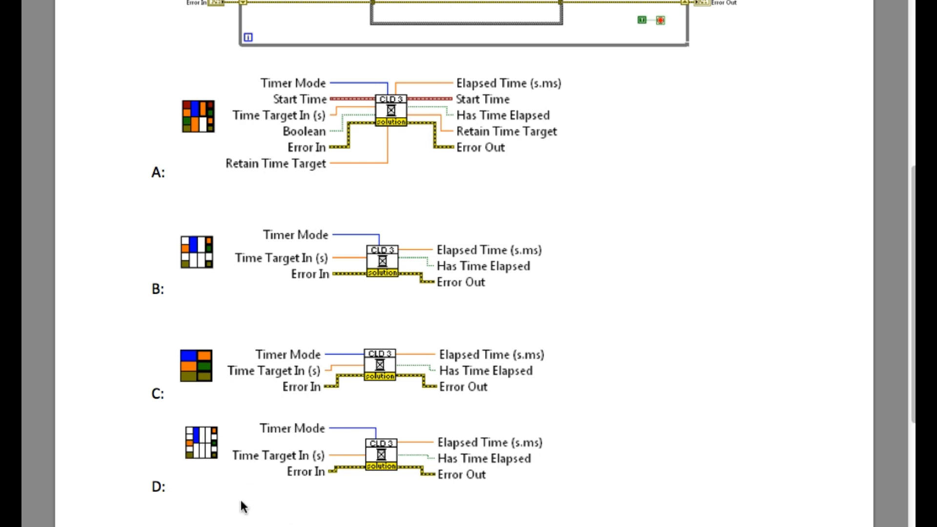
pyautogui.moveTo(157, 275)
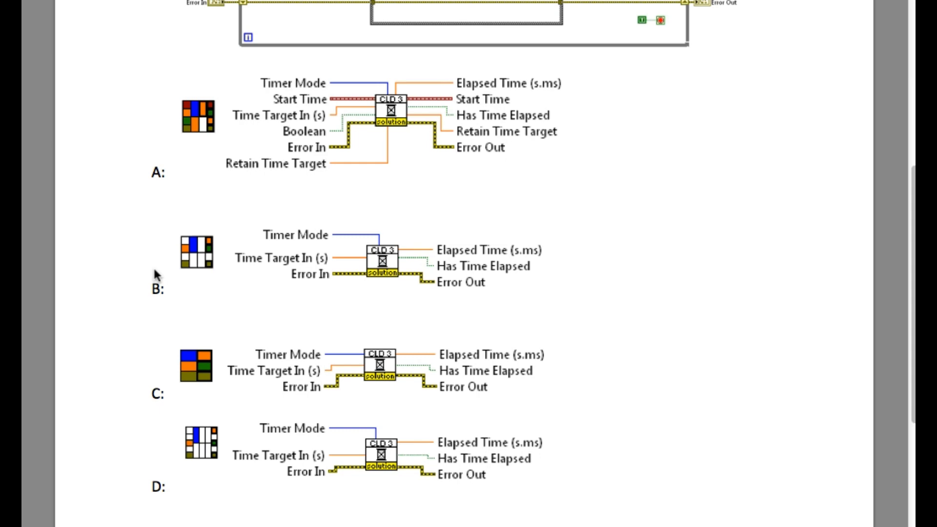